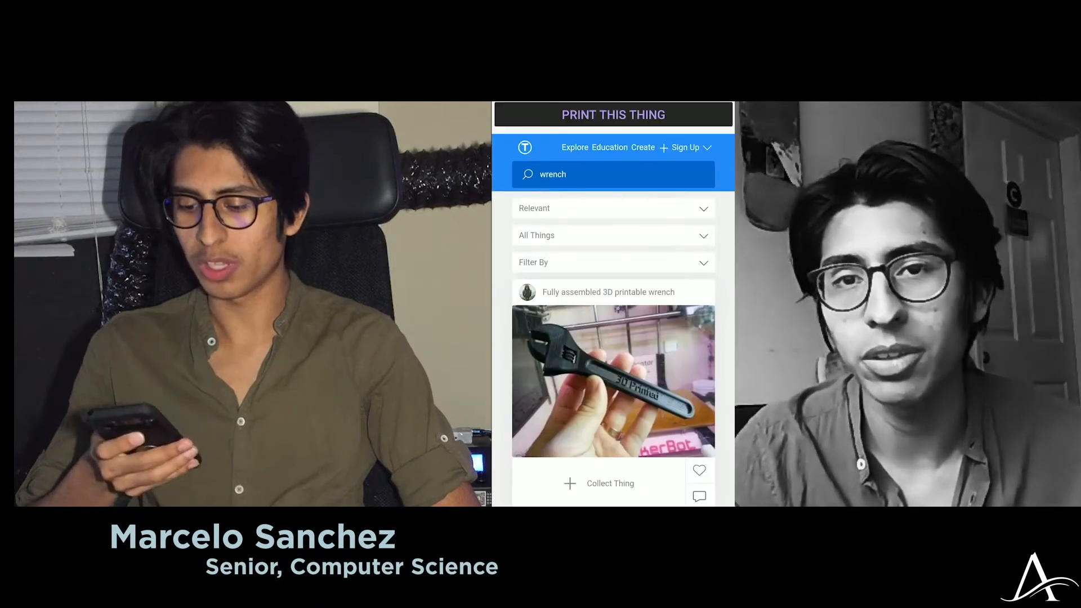
pyautogui.scroll(-3)
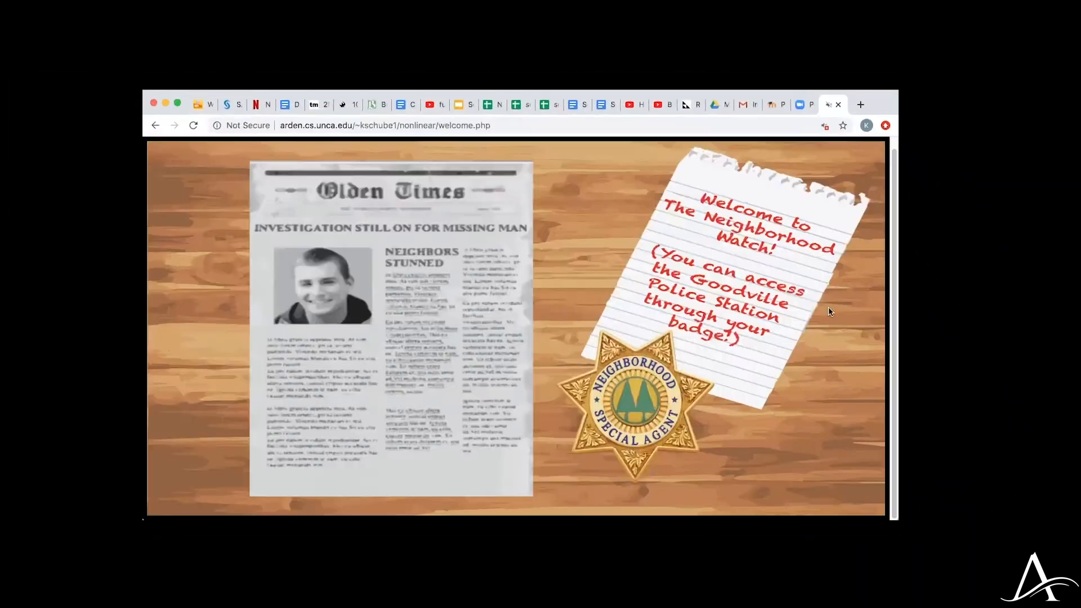
pyautogui.click(634, 399)
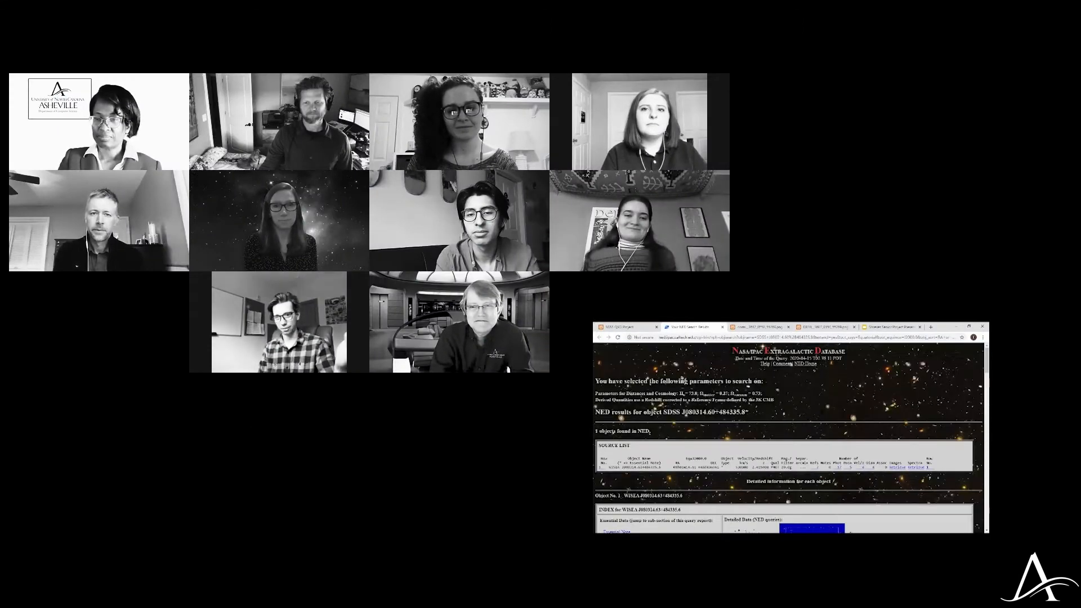
pyautogui.scroll(-3)
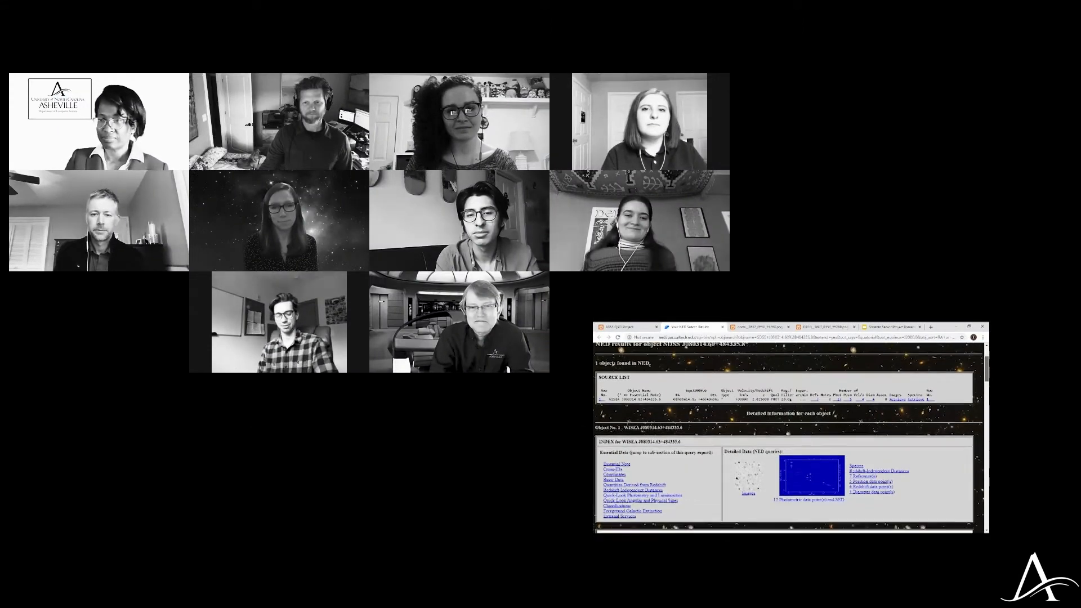